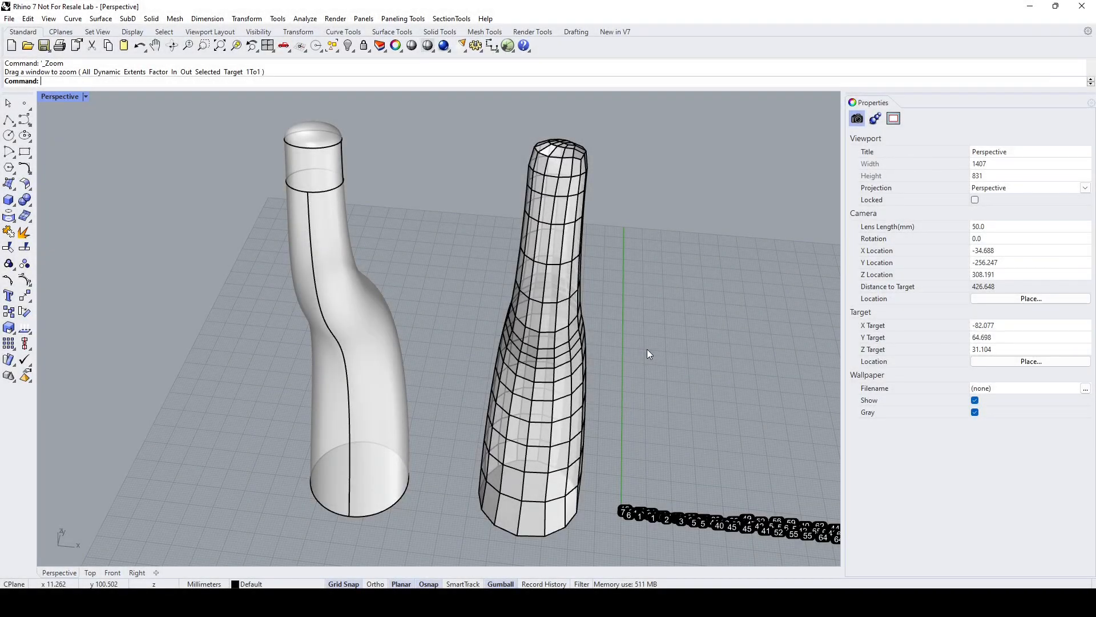
pyautogui.moveTo(664, 362)
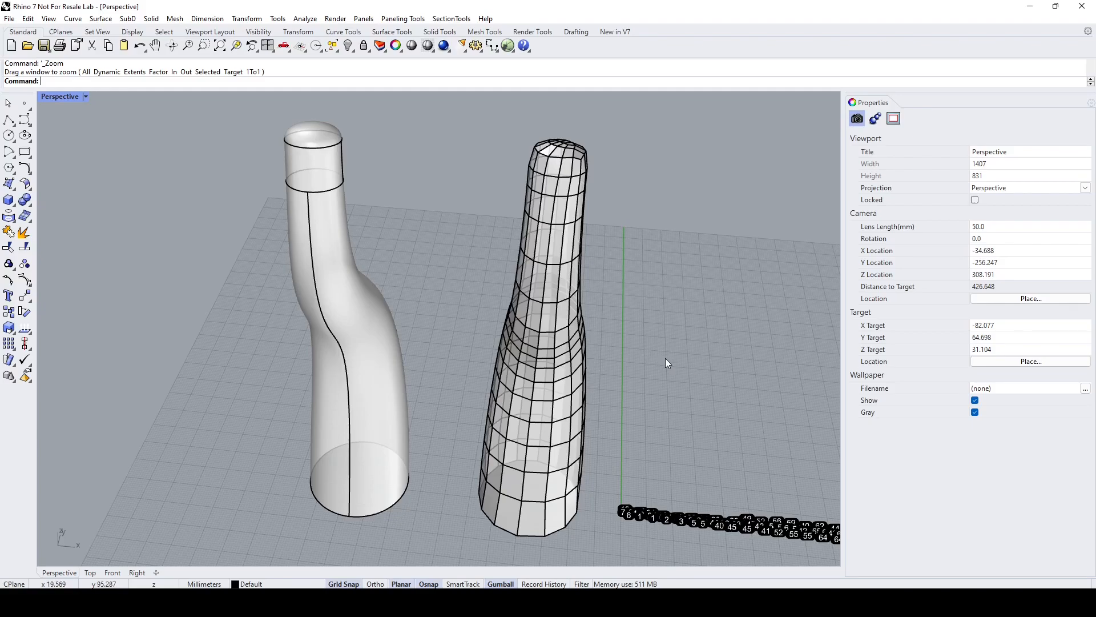
pyautogui.moveTo(661, 364)
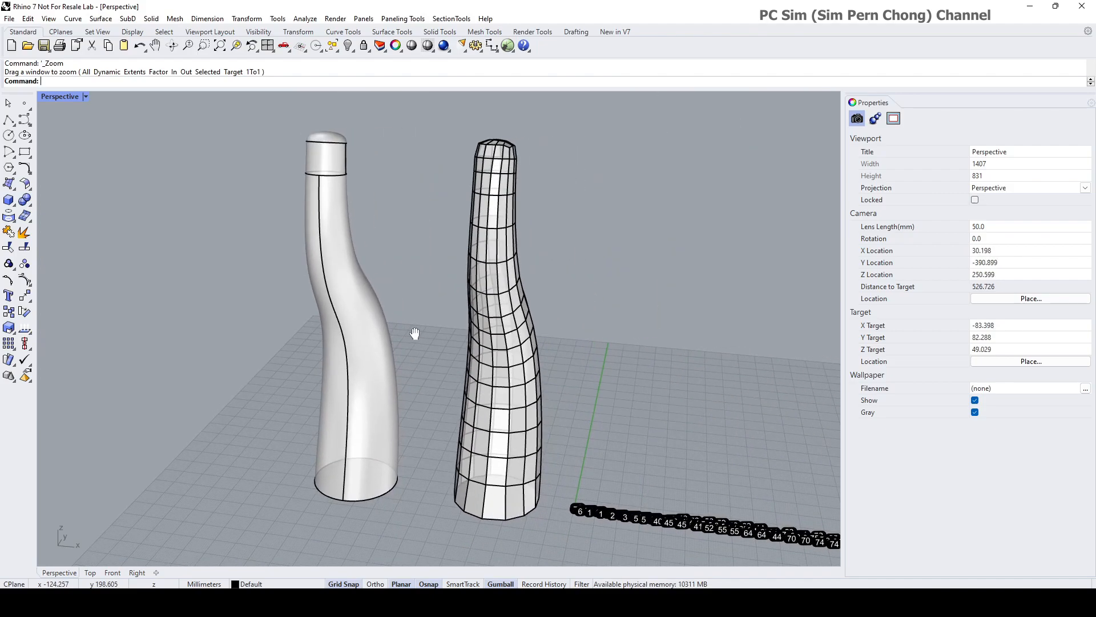
pyautogui.moveTo(429, 332)
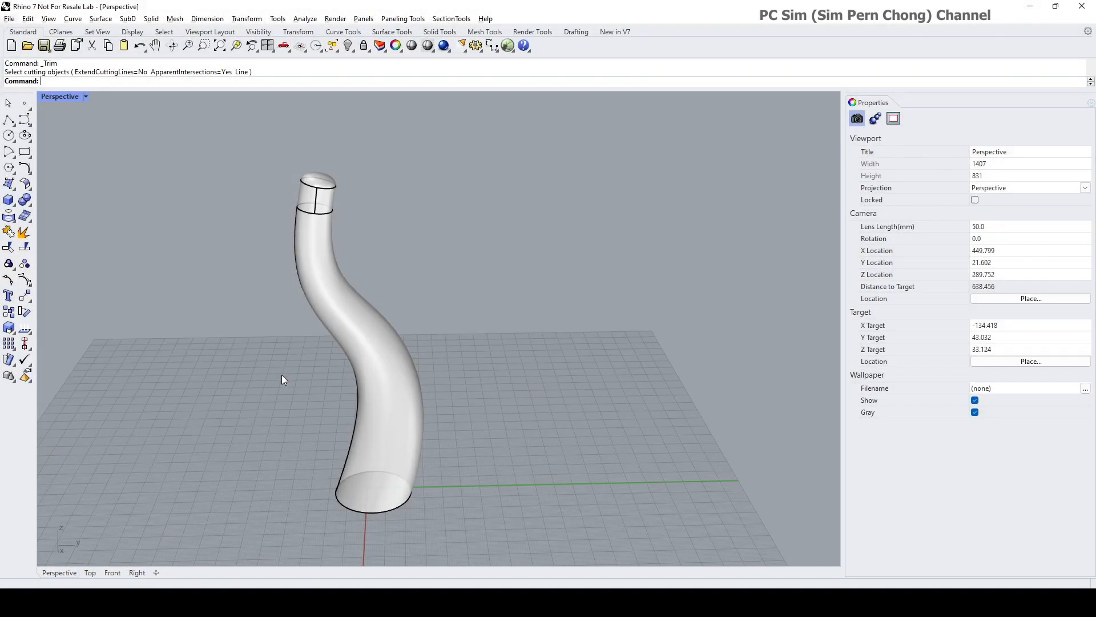
pyautogui.moveTo(417, 341)
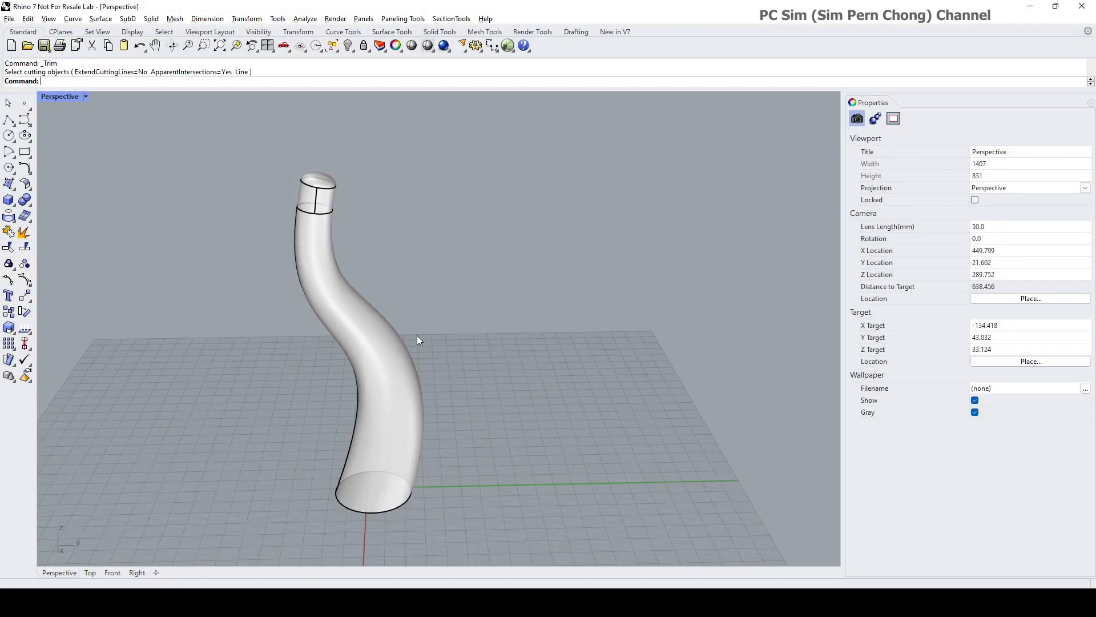
pyautogui.moveTo(66, 264)
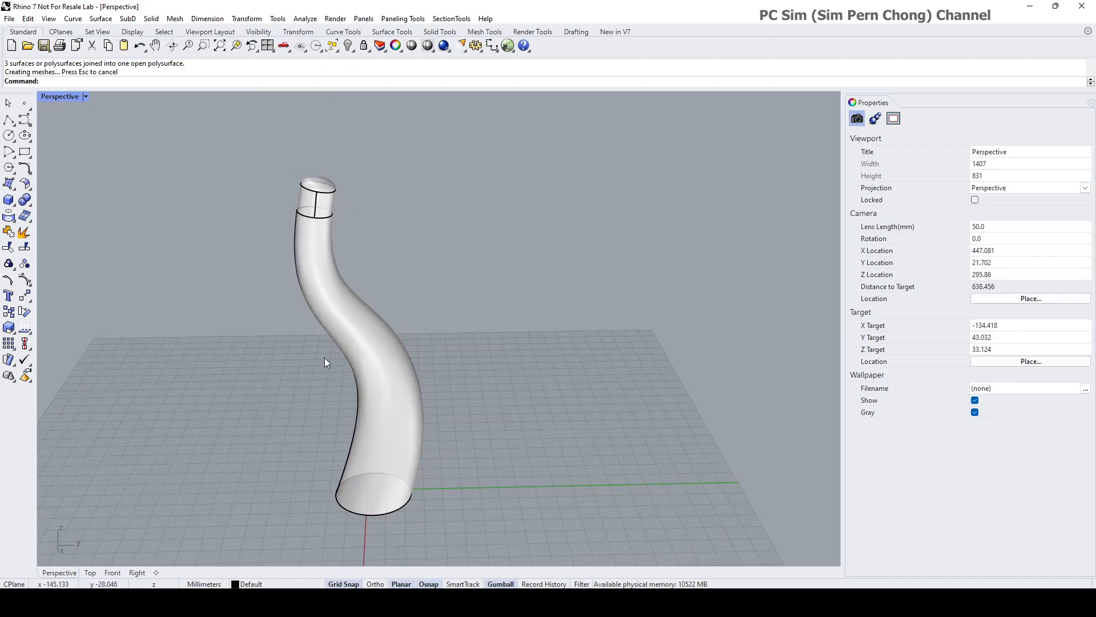
pyautogui.moveTo(342, 413)
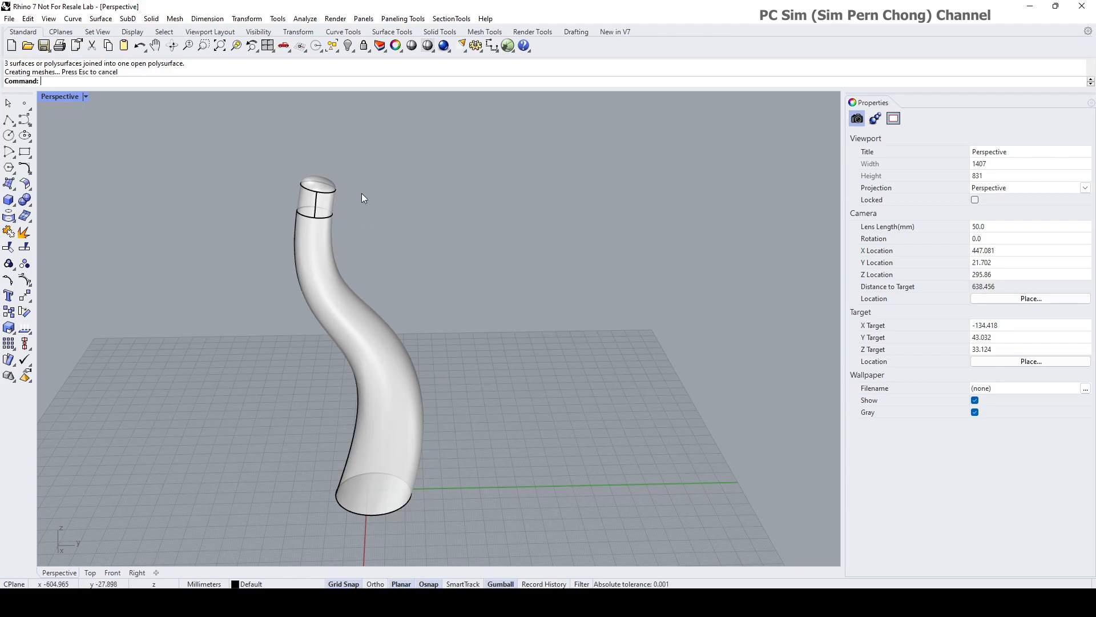
pyautogui.moveTo(49, 232)
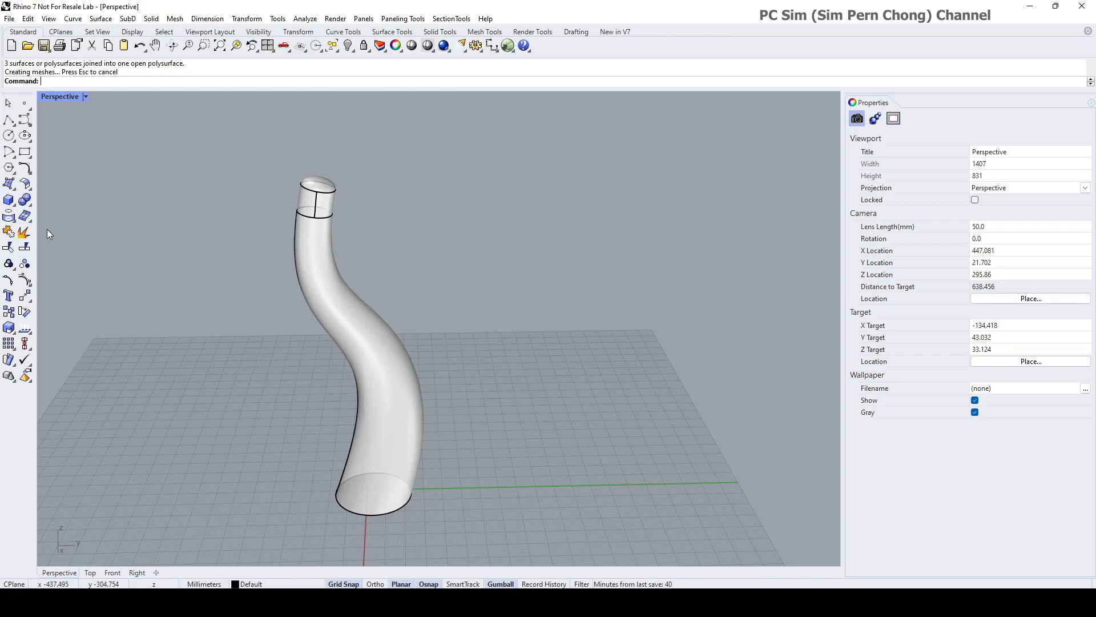
pyautogui.moveTo(10, 217)
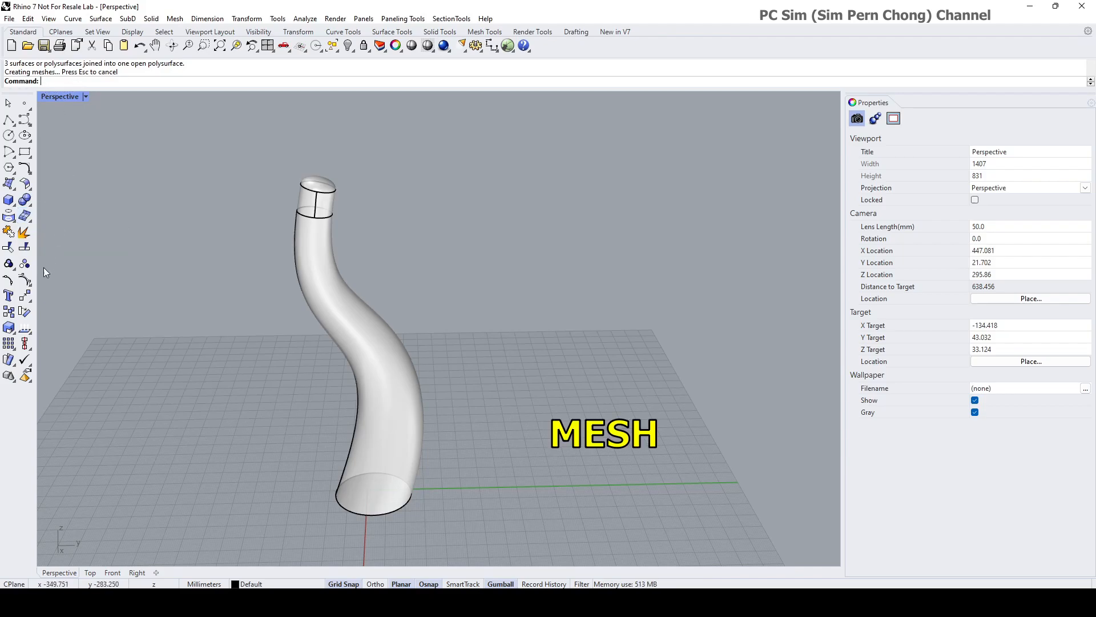
# Step: Generate a denser polygon mesh from the NURBS tube, previewing before keeping it
pyautogui.click(336, 294)
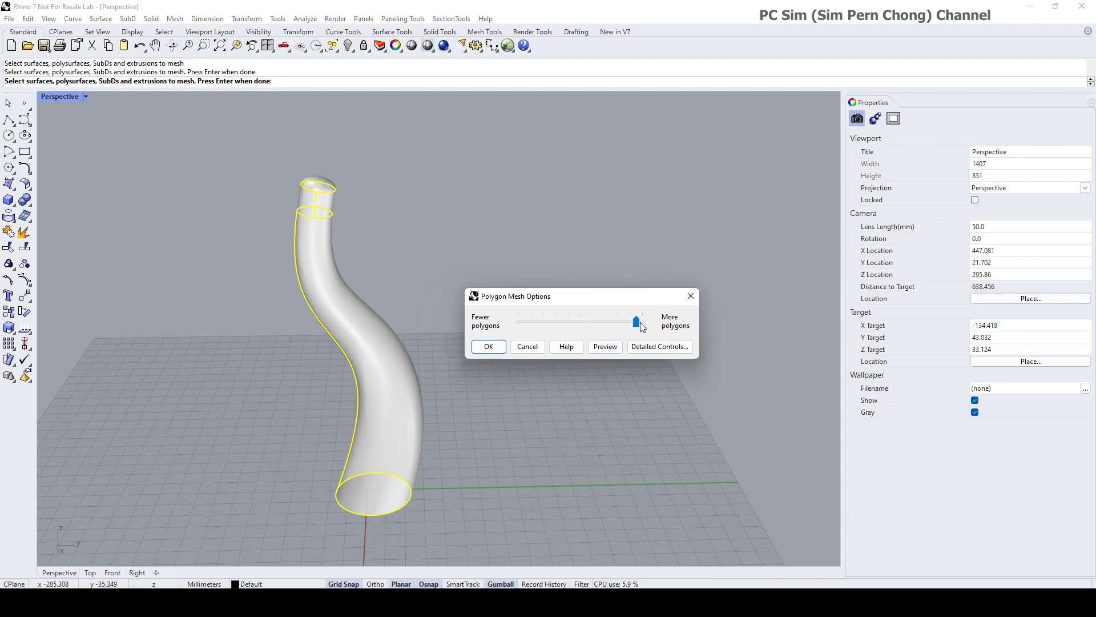
pyautogui.moveTo(635, 321); pyautogui.dragTo(621, 320)
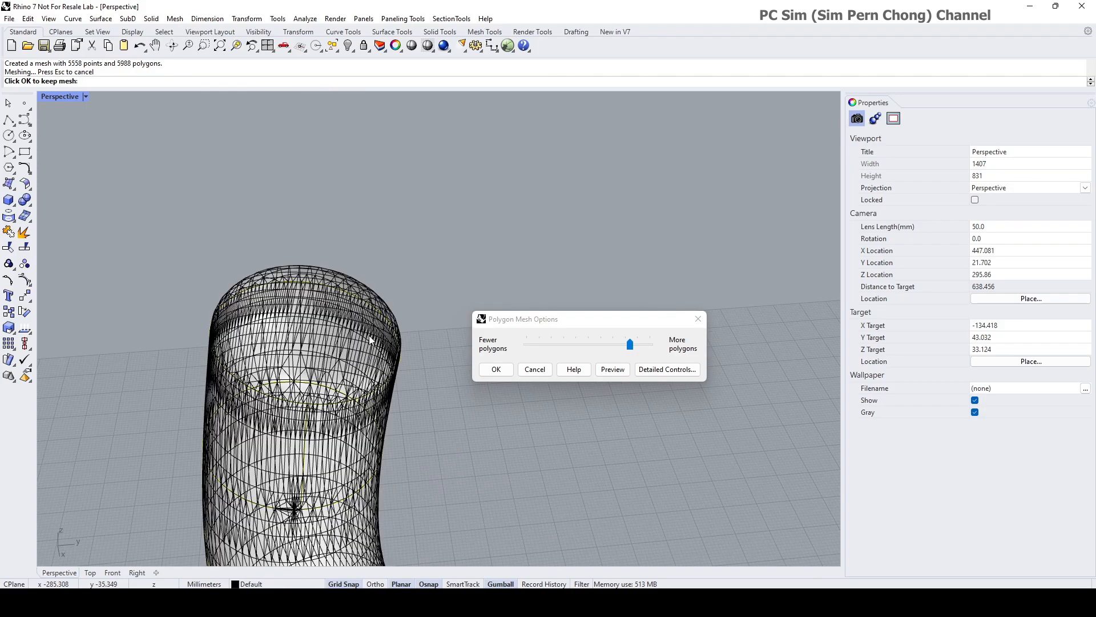
pyautogui.click(612, 369)
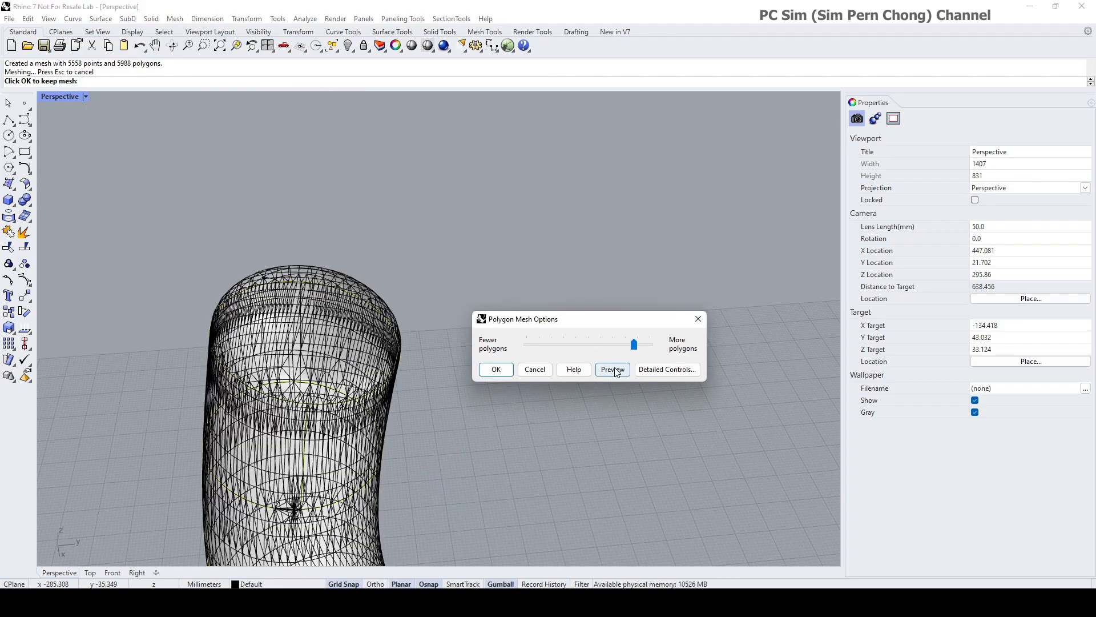
pyautogui.click(612, 369)
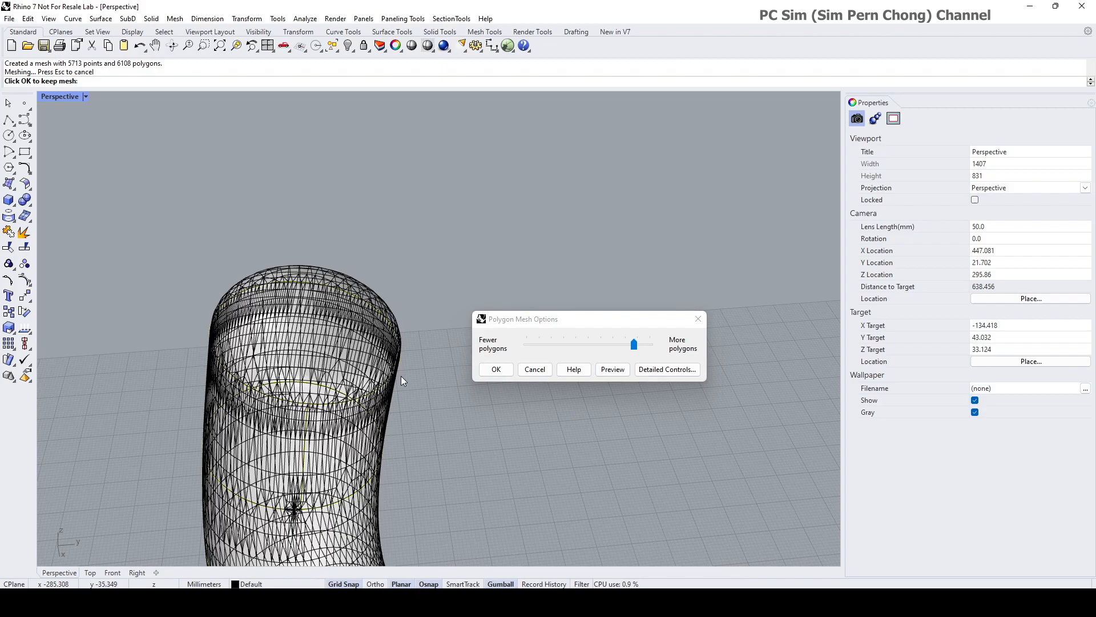
pyautogui.click(495, 369)
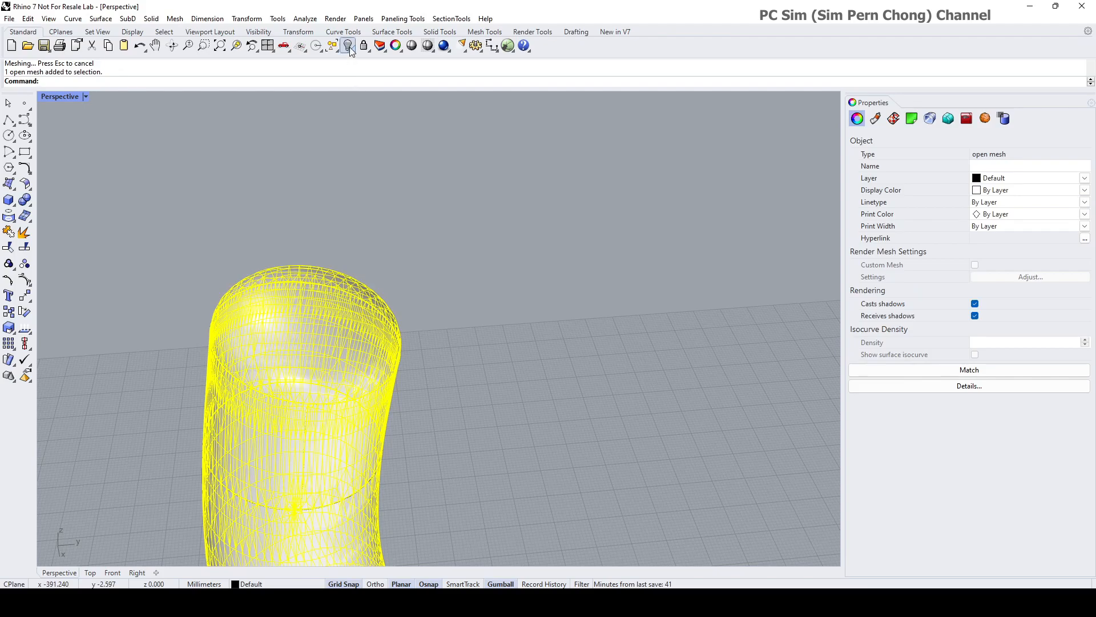
pyautogui.click(347, 44)
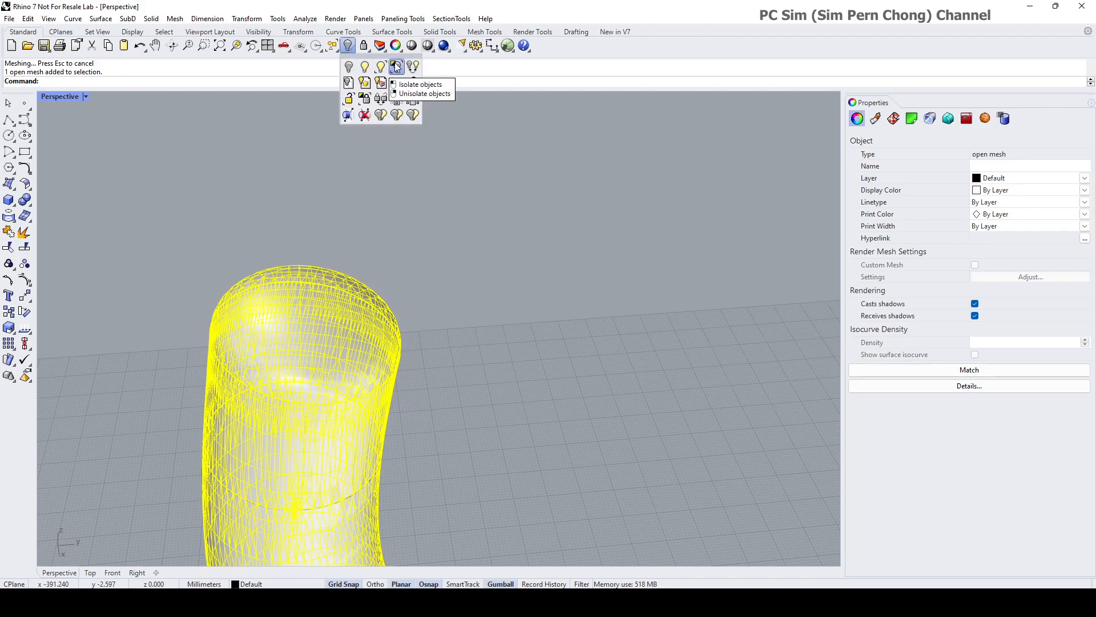
# Step: Isolate the tube and its mesh, then bring the SubD tools palette into place
pyautogui.click(419, 83)
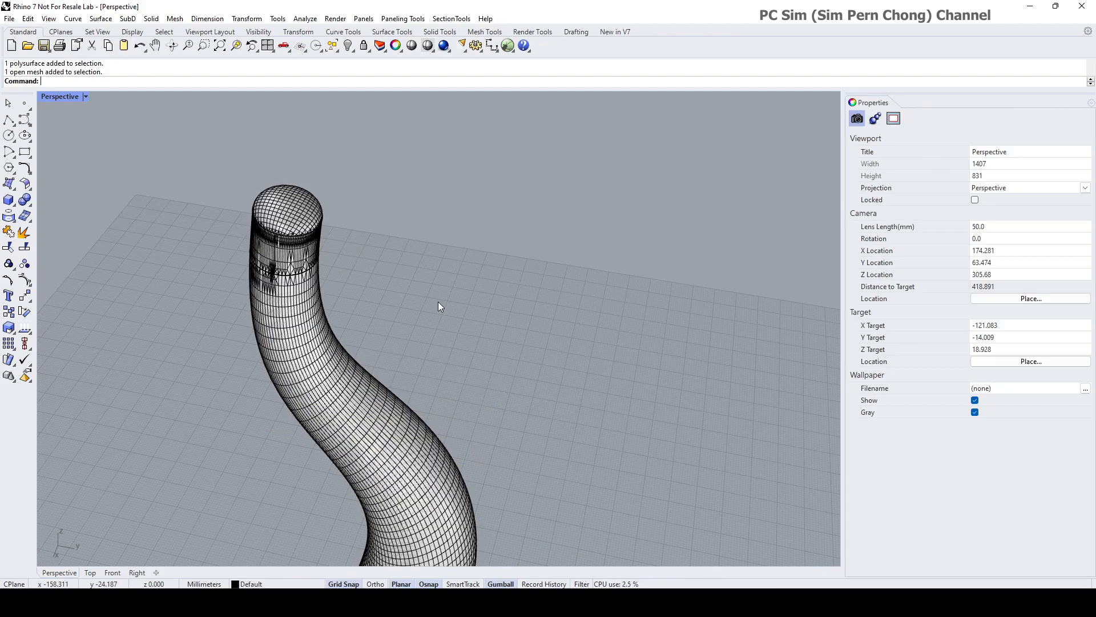
pyautogui.moveTo(434, 300)
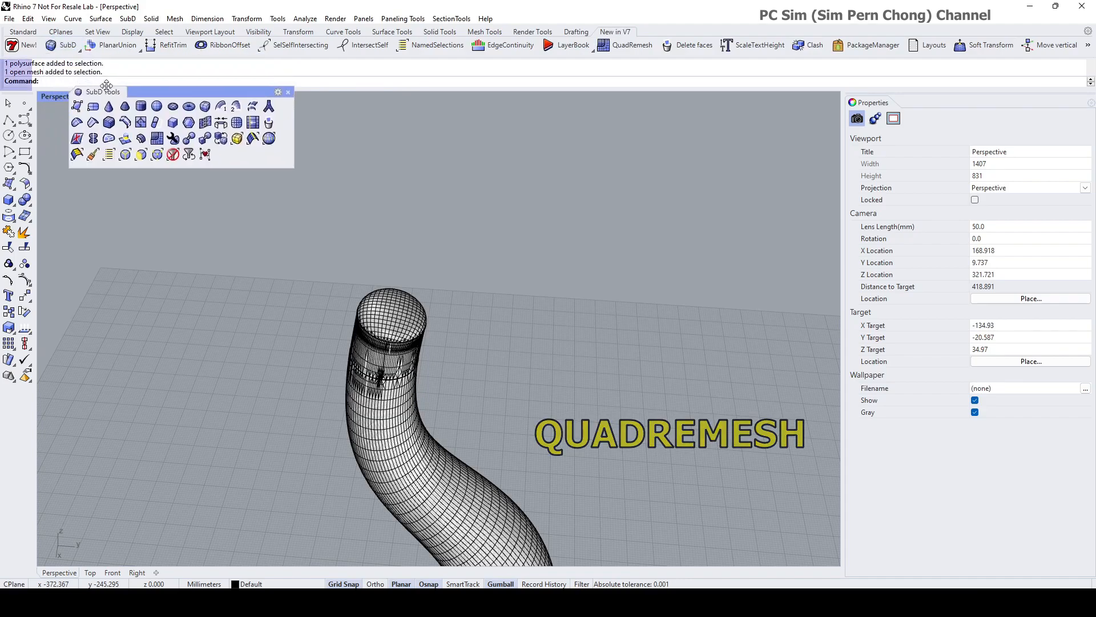
pyautogui.moveTo(105, 92); pyautogui.dragTo(154, 128)
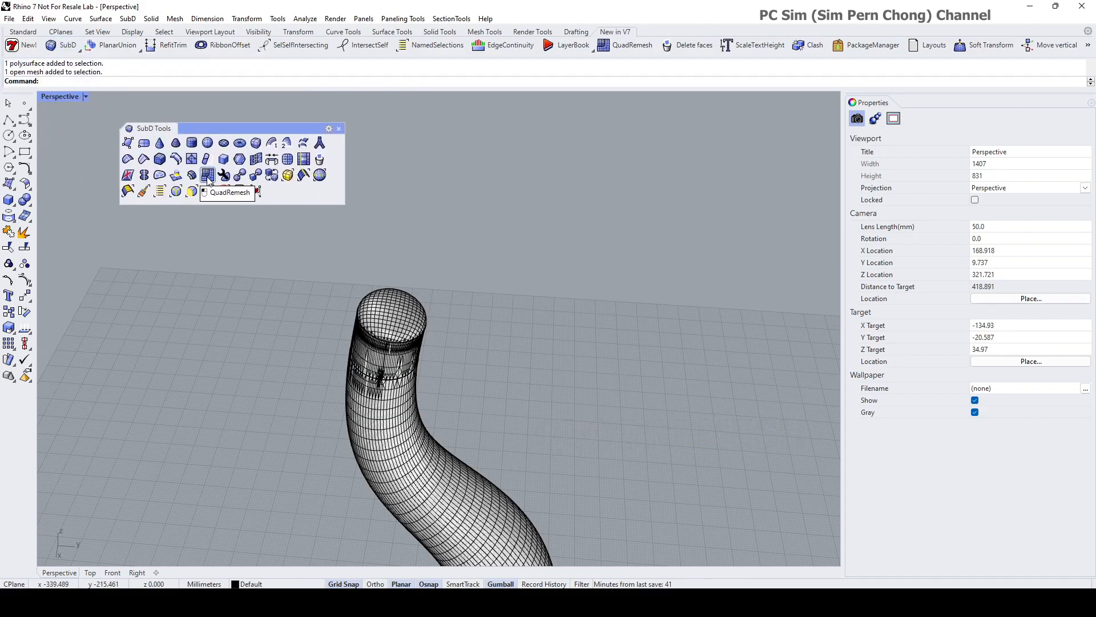
# Step: Quad-remesh the tube with Target Quad Count 100, live preview on and input objects hidden
pyautogui.click(206, 175)
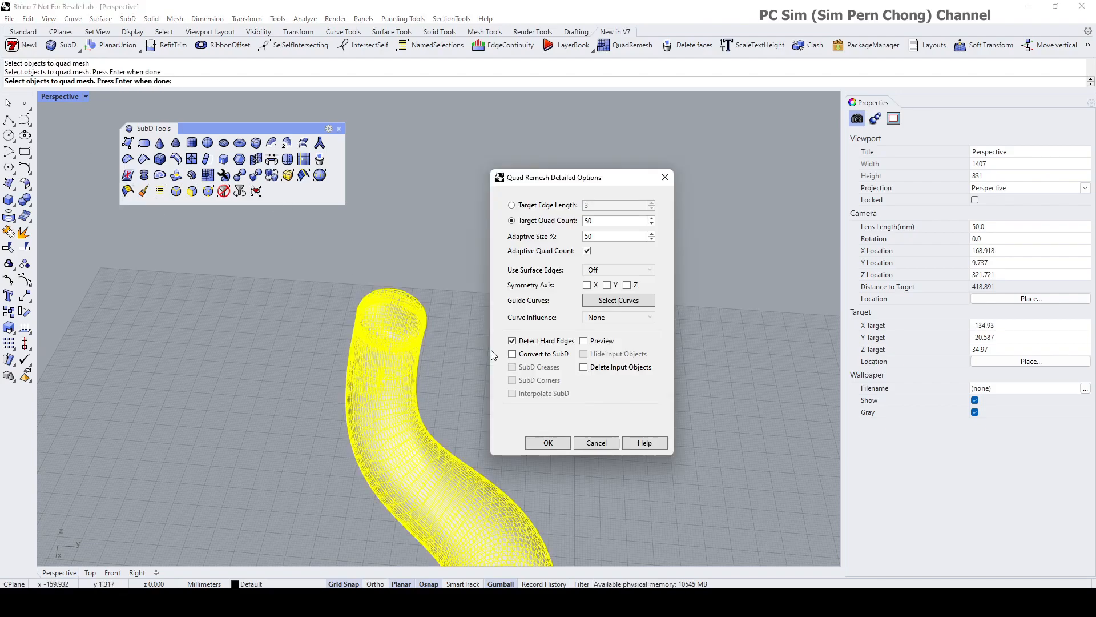
pyautogui.moveTo(552, 177); pyautogui.dragTo(515, 210)
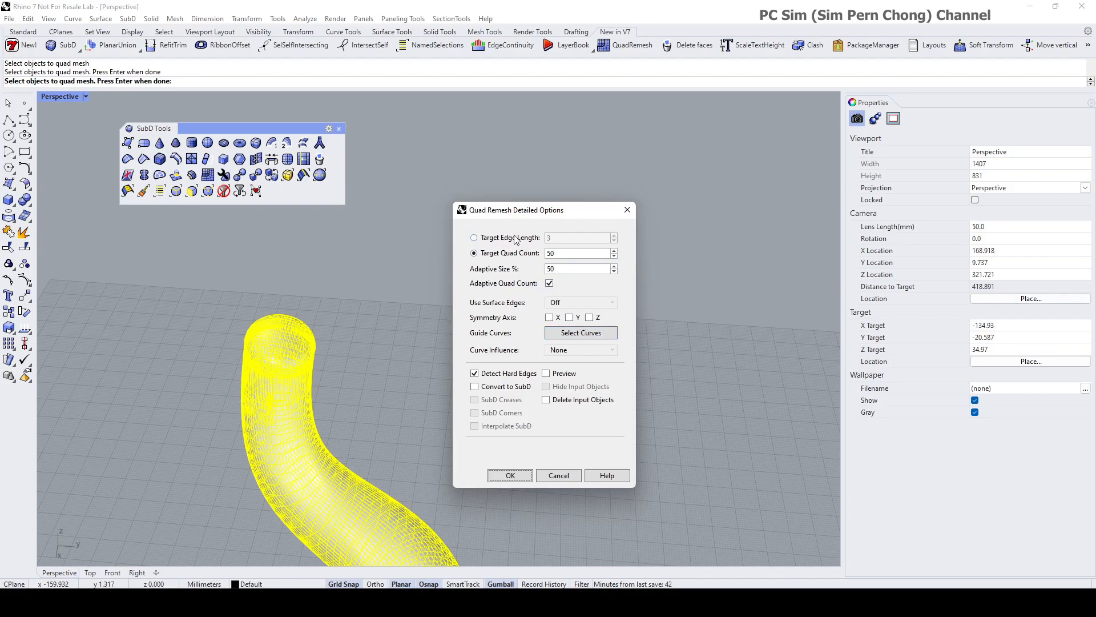
pyautogui.moveTo(515, 241)
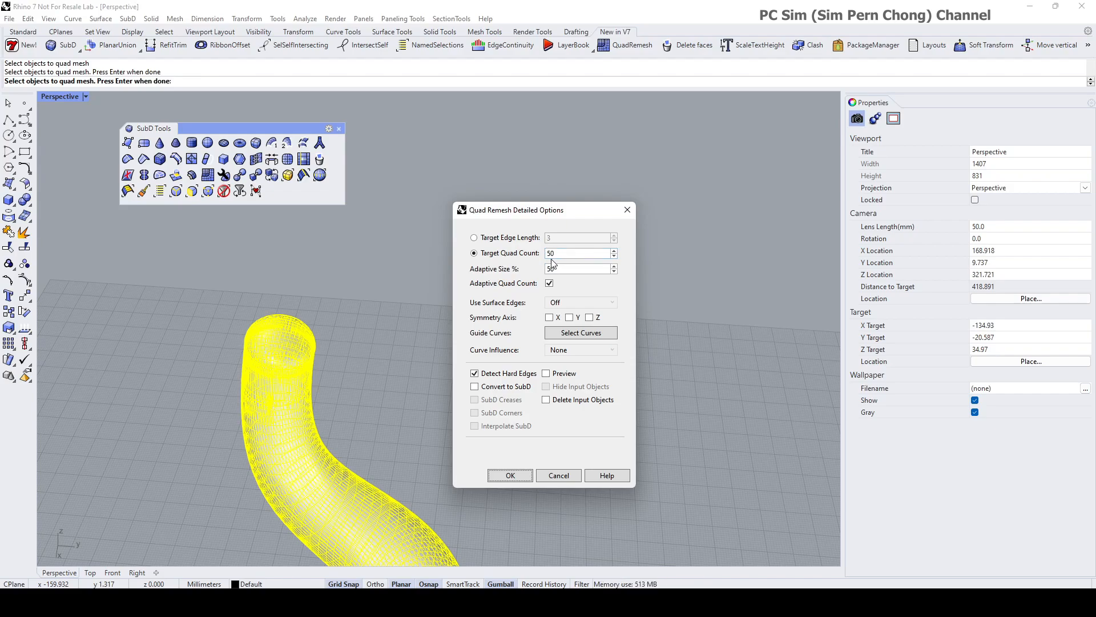
pyautogui.click(580, 252)
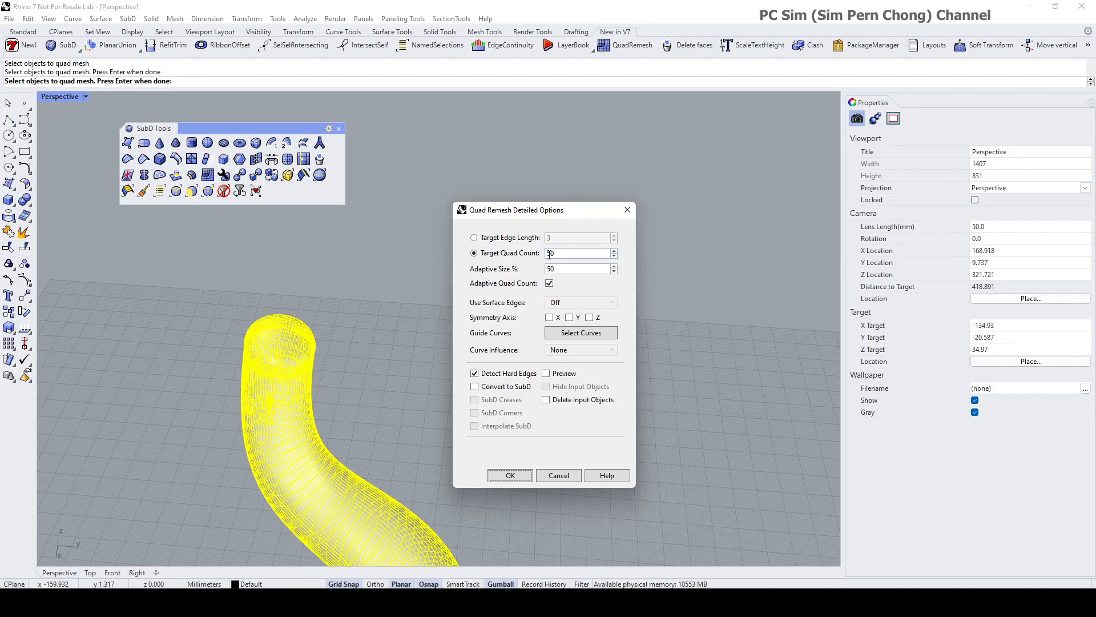
pyautogui.write('1')
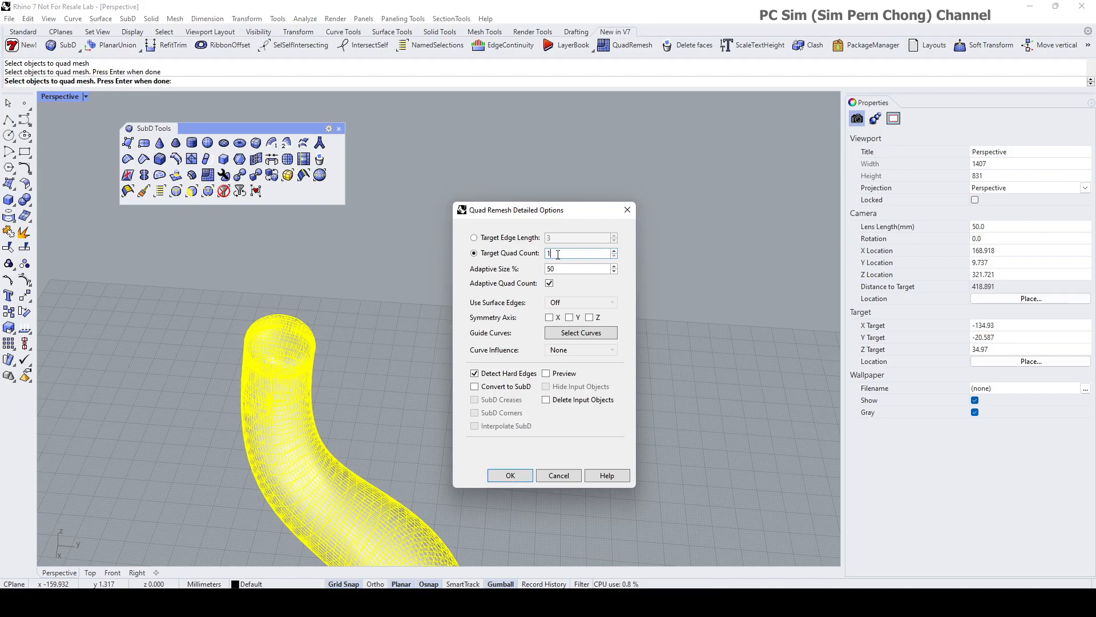
pyautogui.write('00')
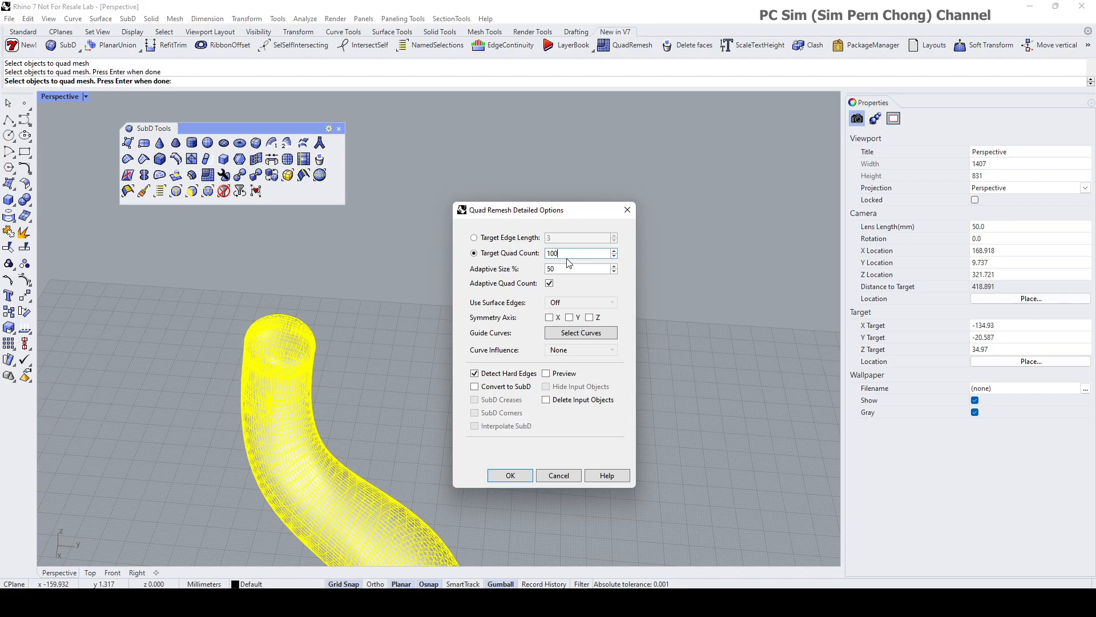
pyautogui.click(546, 373)
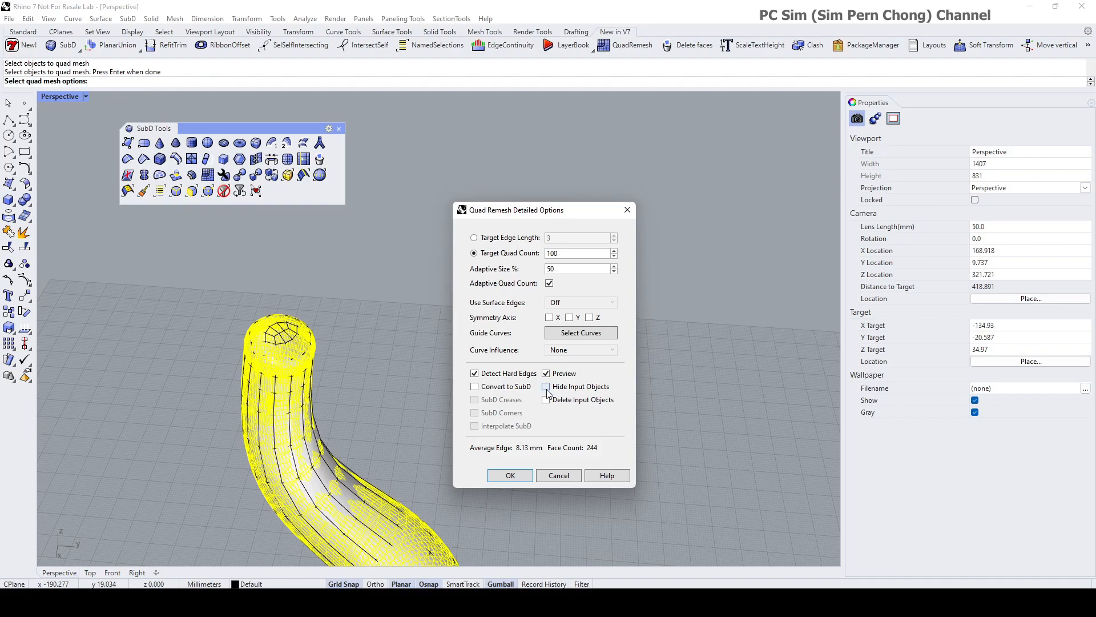
pyautogui.click(546, 387)
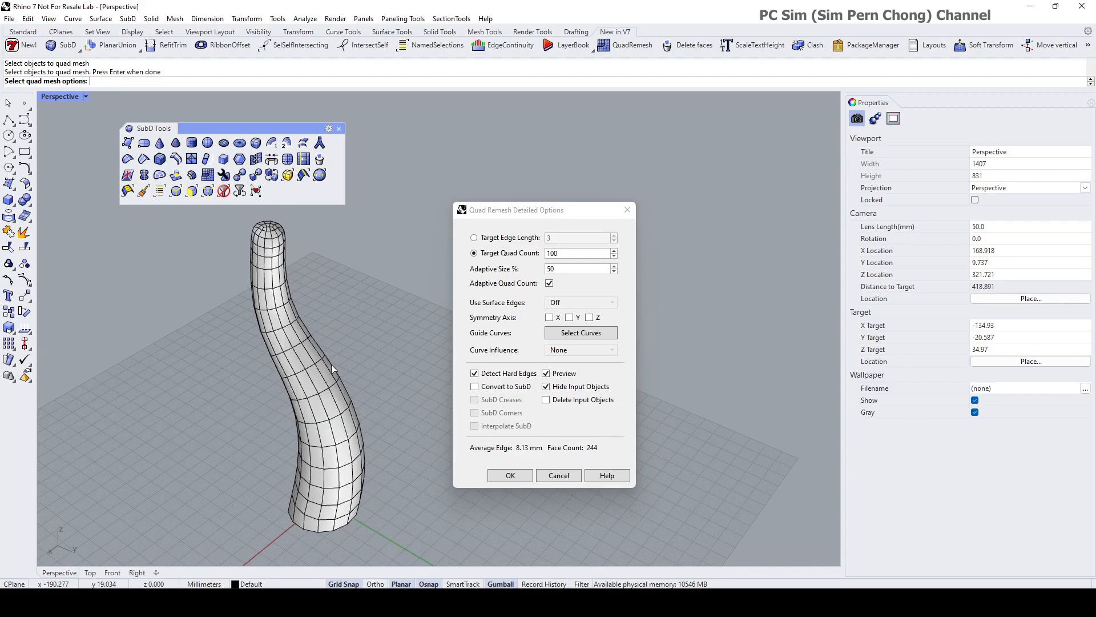
# Step: Confirm the quad remesh and hide the original dense mesh, leaving the open quad tube
pyautogui.click(509, 475)
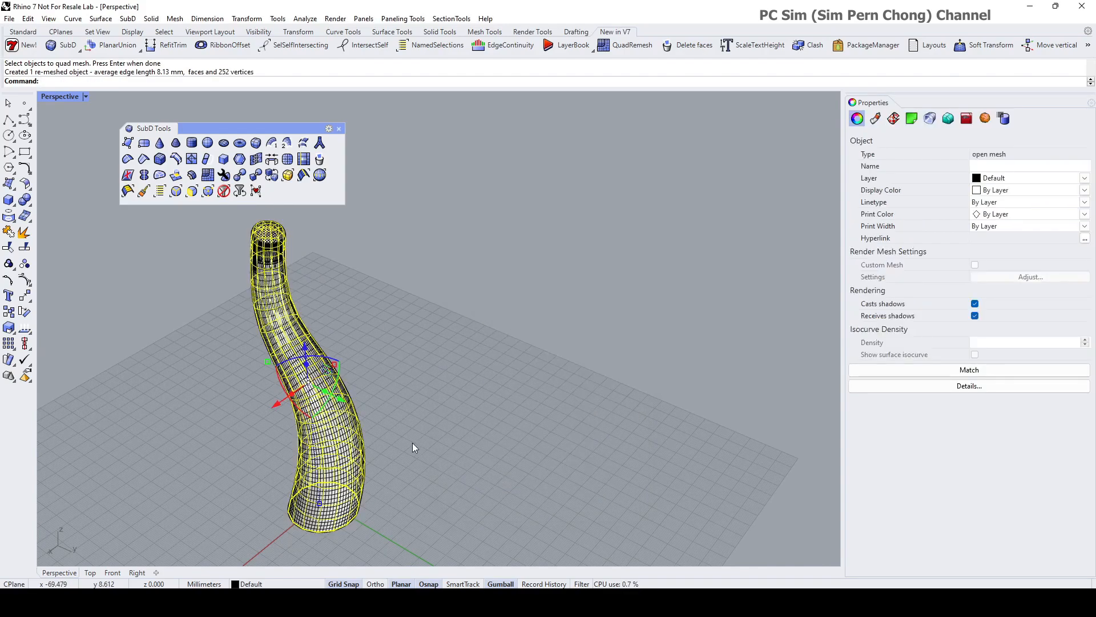
pyautogui.moveTo(244, 145)
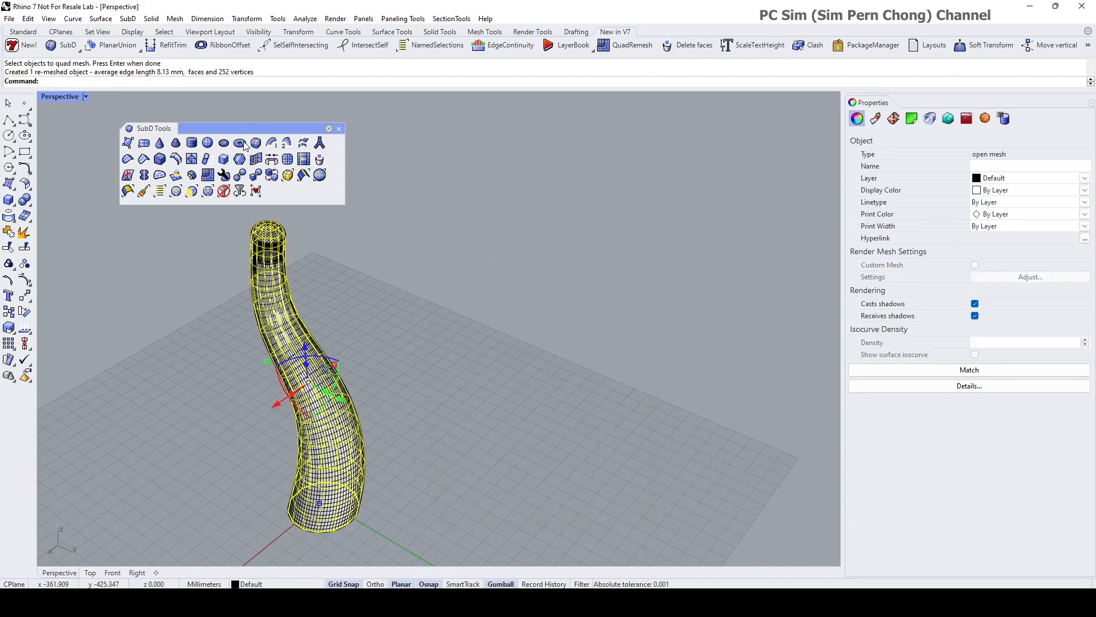
pyautogui.moveTo(426, 141)
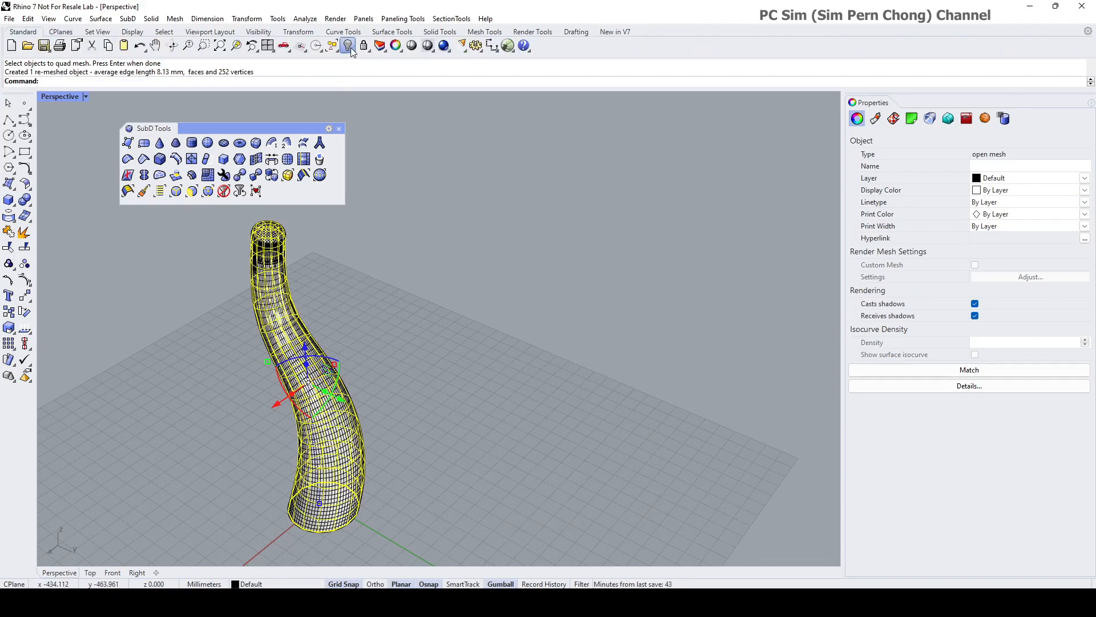
pyautogui.click(347, 45)
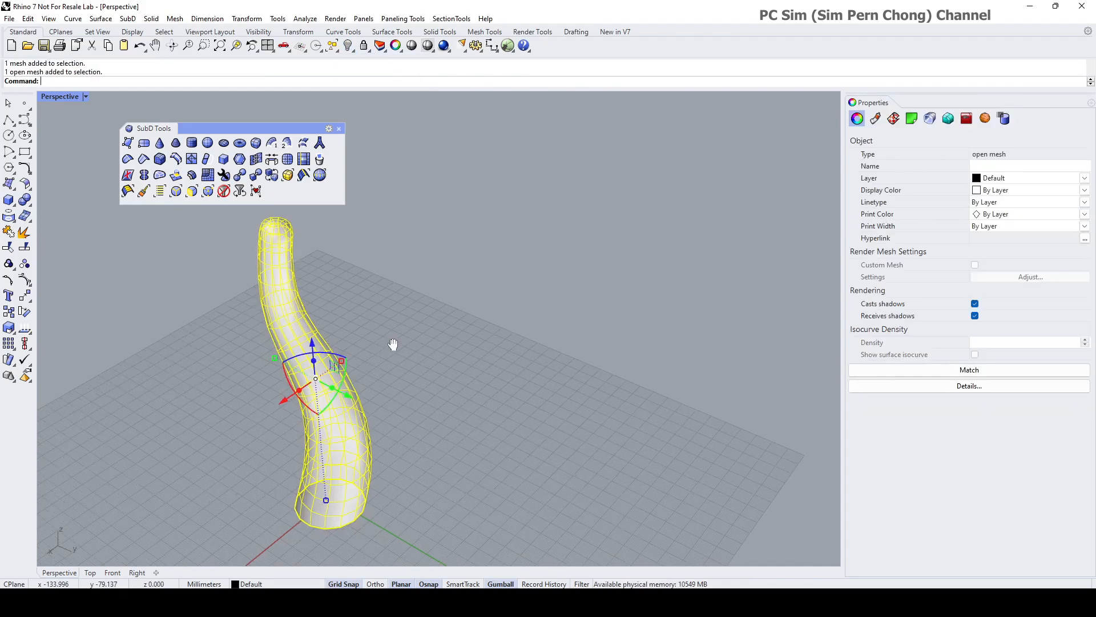
pyautogui.moveTo(393, 344); pyautogui.dragTo(434, 327)
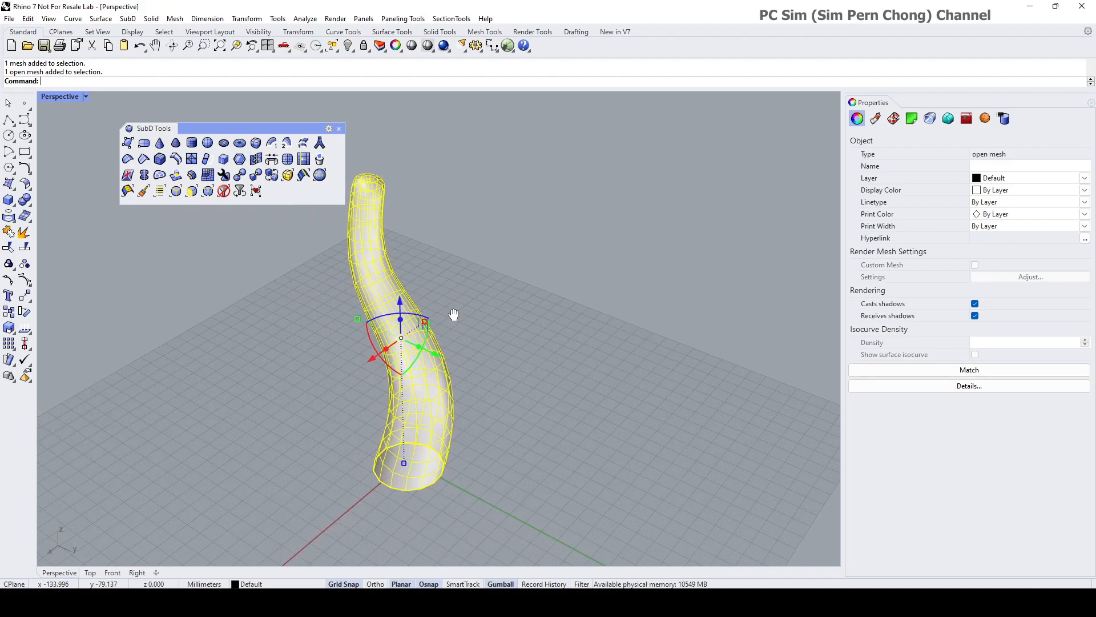
pyautogui.moveTo(448, 316)
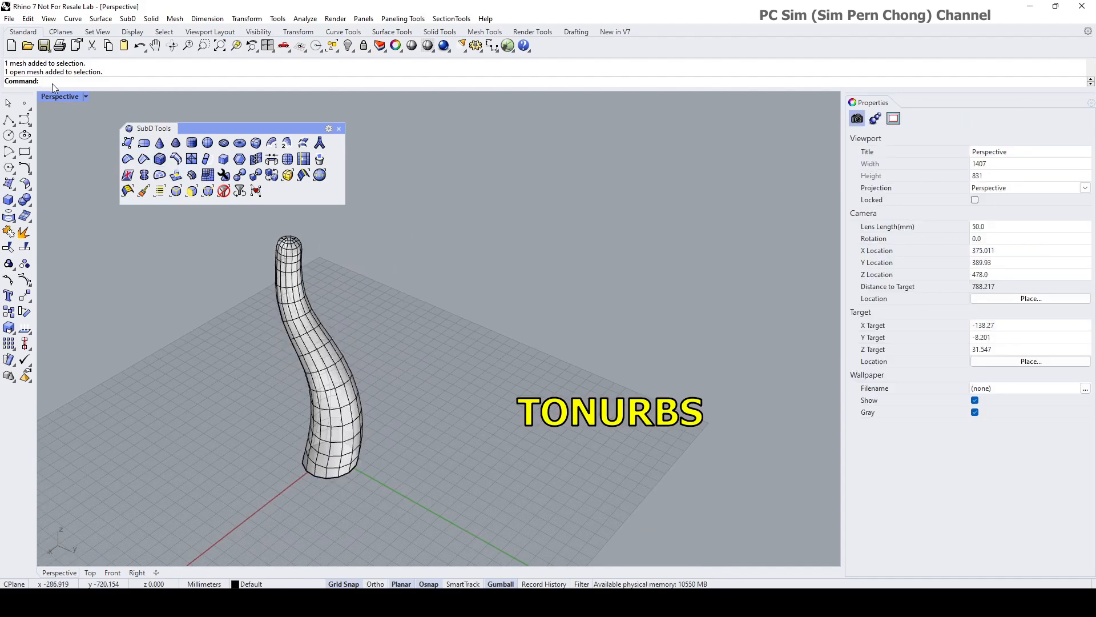
# Step: Convert the quad mesh tube into a NURBS polysurface with ToNURBS
pyautogui.write('ToNURBS')
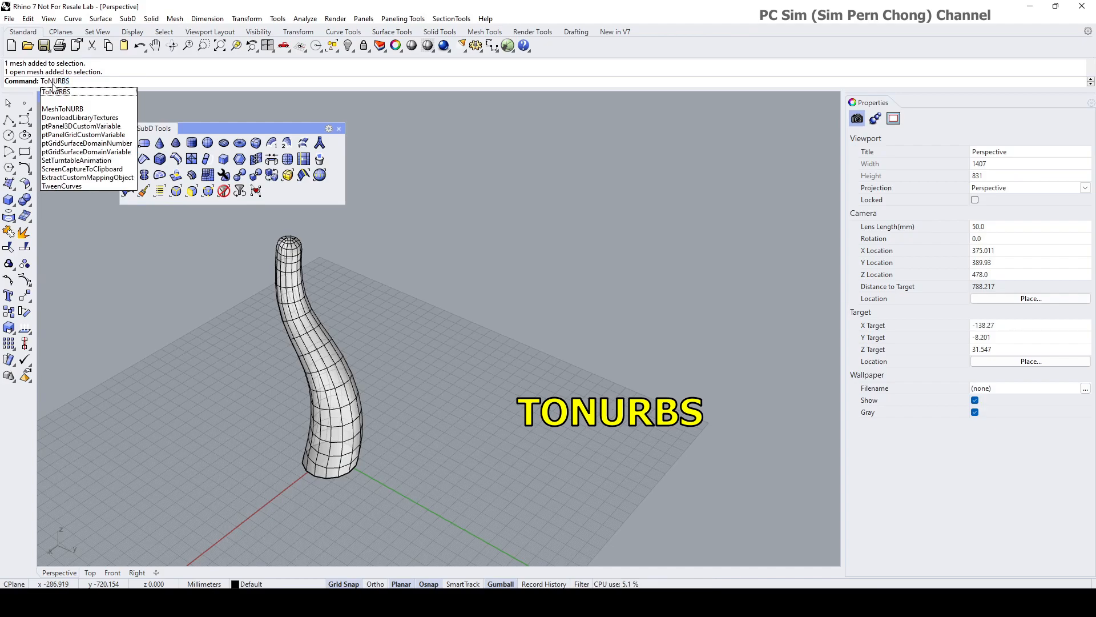
pyautogui.press('Enter')
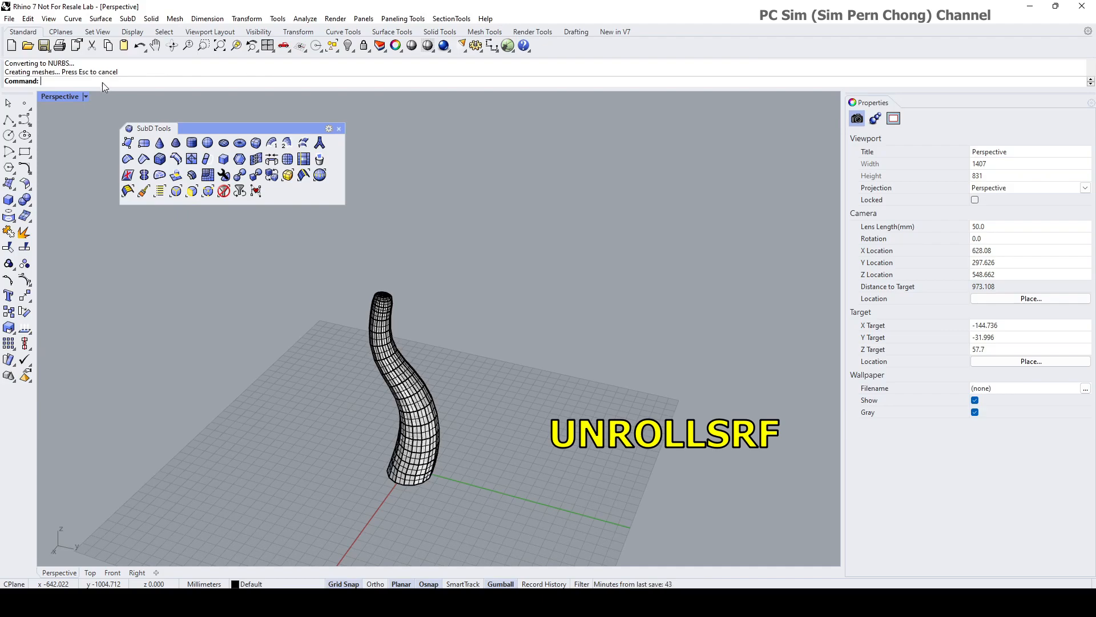
# Step: Undo the last operation before starting UnrollSrf on the tube
pyautogui.write('Undo')
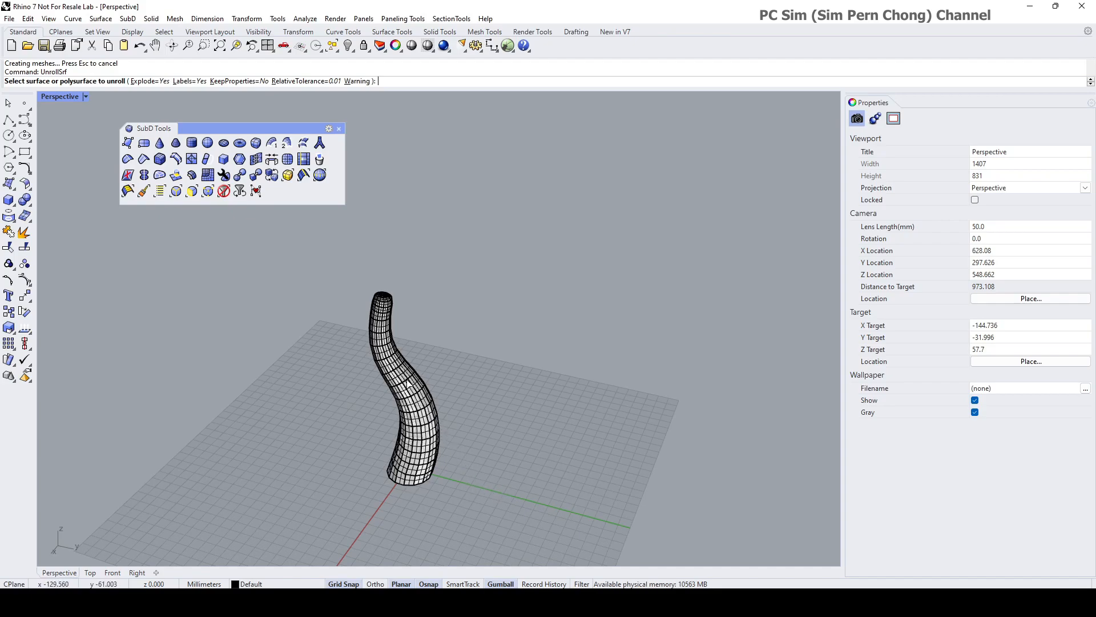
pyautogui.moveTo(404, 313)
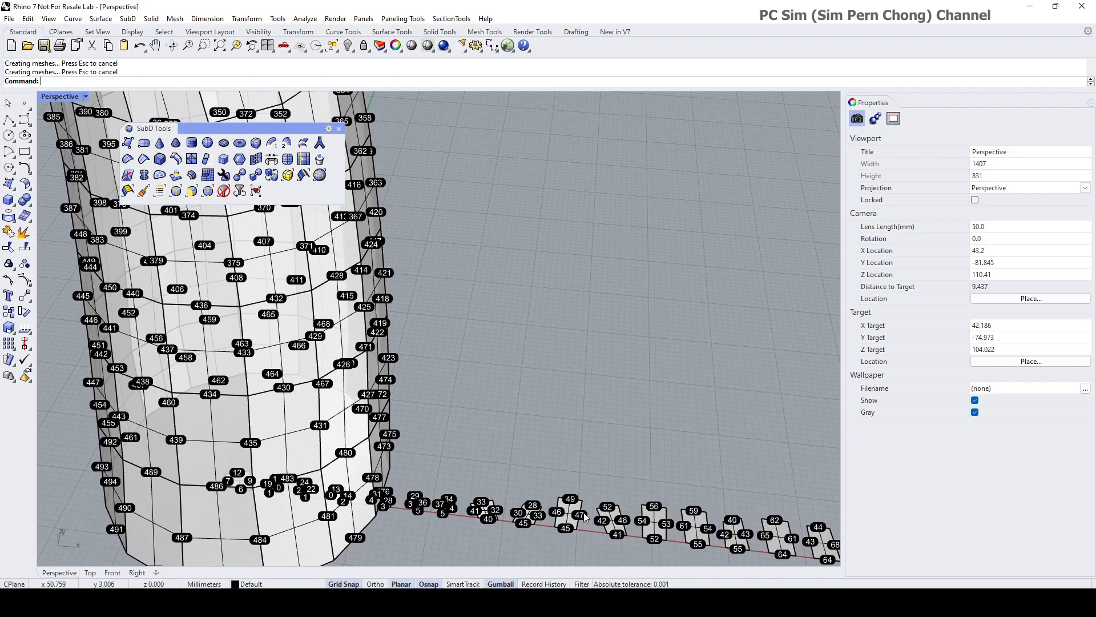
pyautogui.moveTo(442, 463)
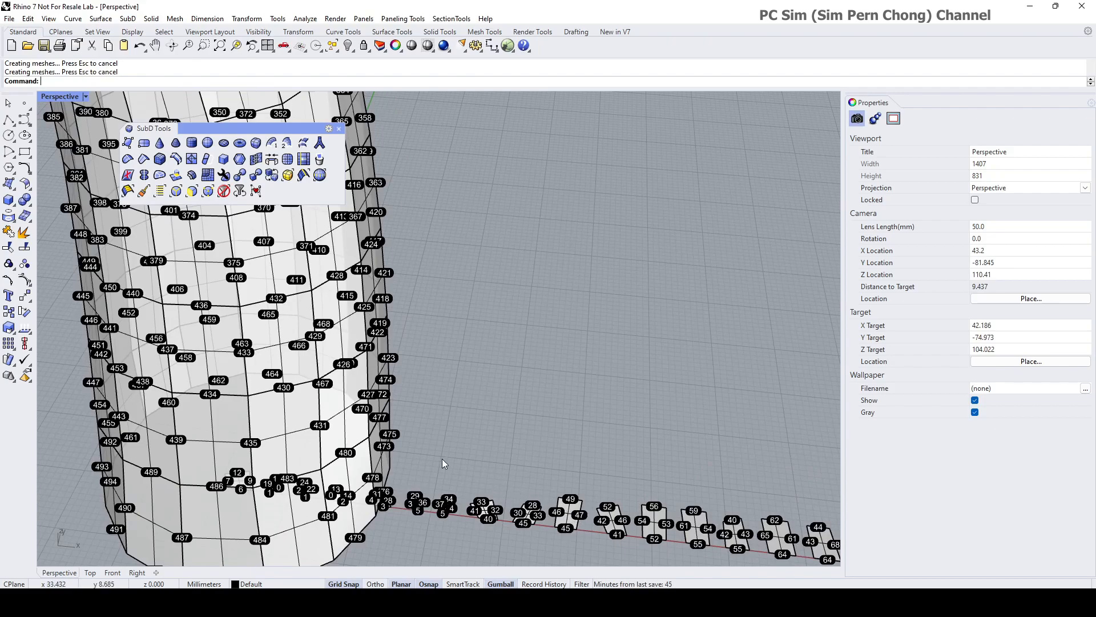
pyautogui.moveTo(357, 362)
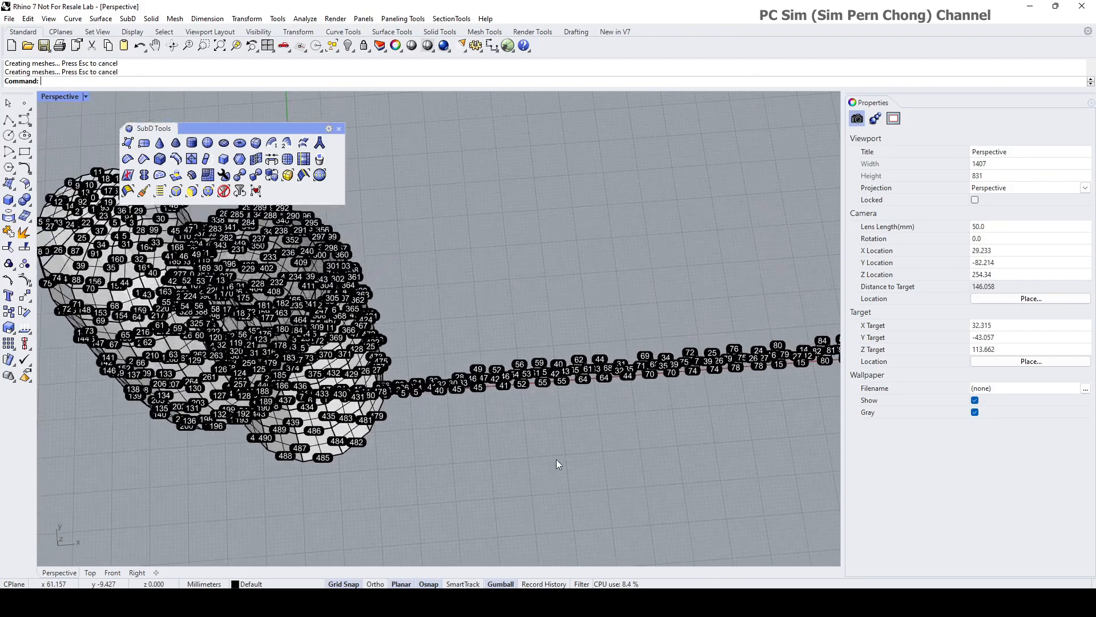
# Step: Zoom in to inspect the numbered flat pieces unrolled from the tube
pyautogui.scroll(-3)
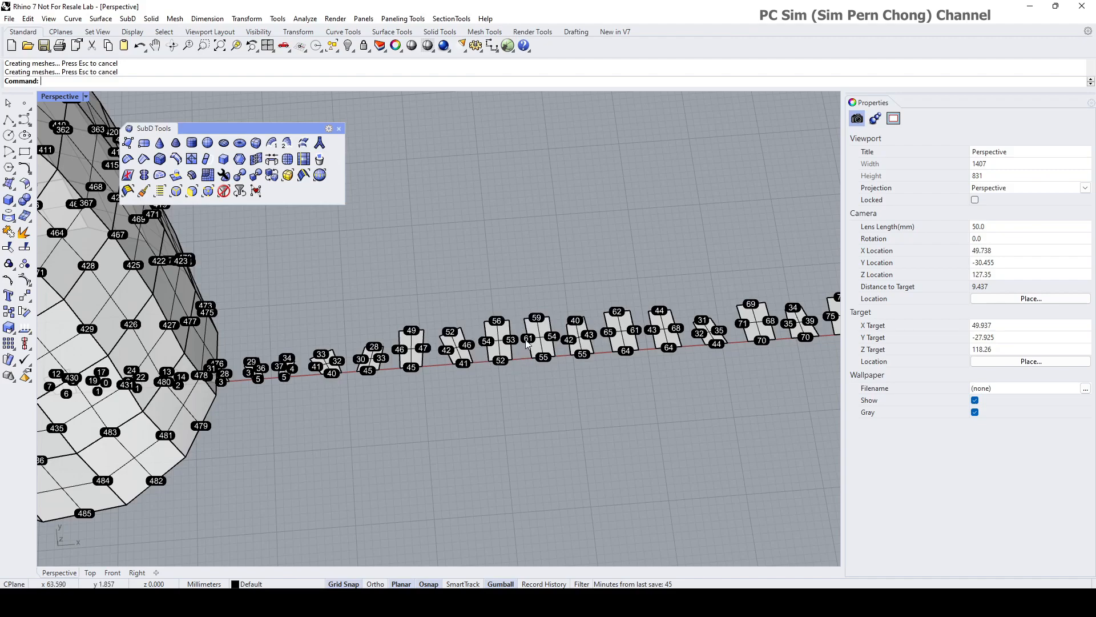
pyautogui.moveTo(471, 336)
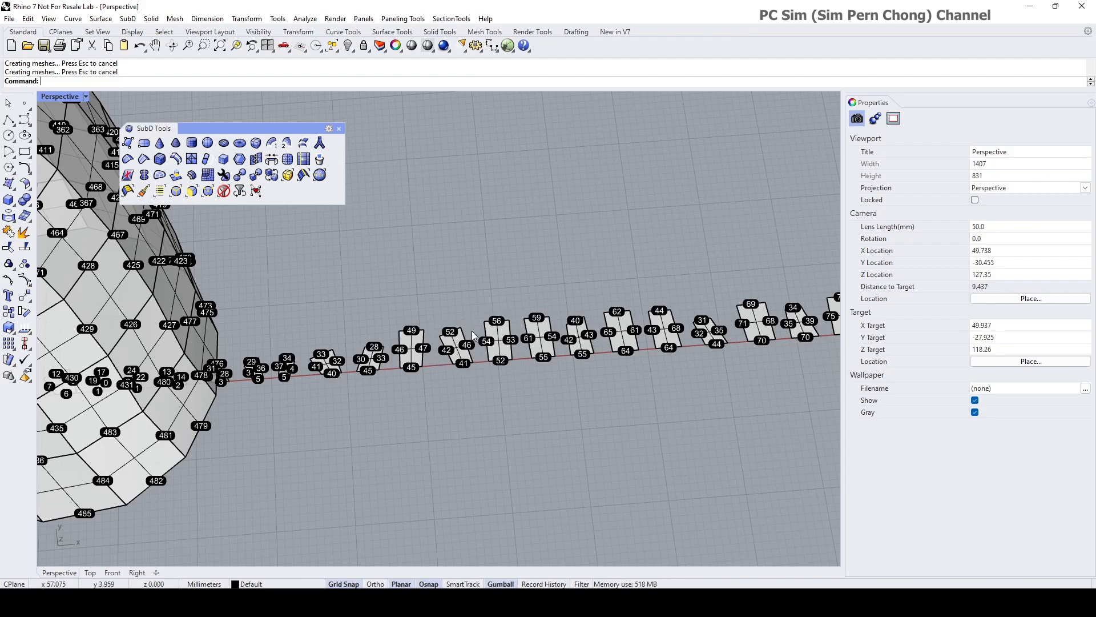
pyautogui.moveTo(383, 342)
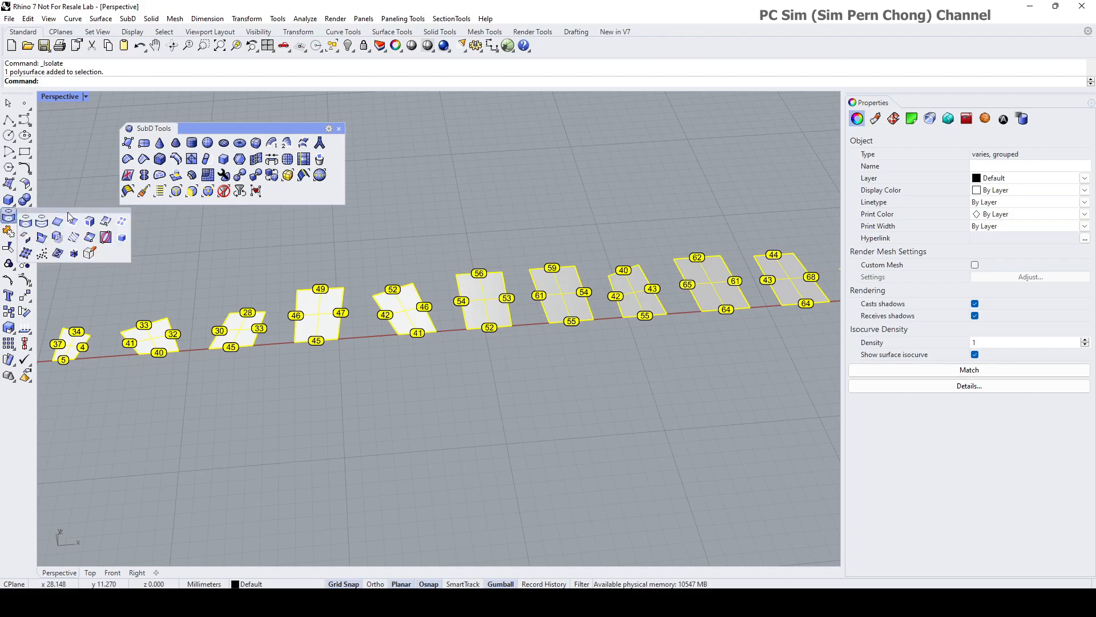
pyautogui.moveTo(10, 219)
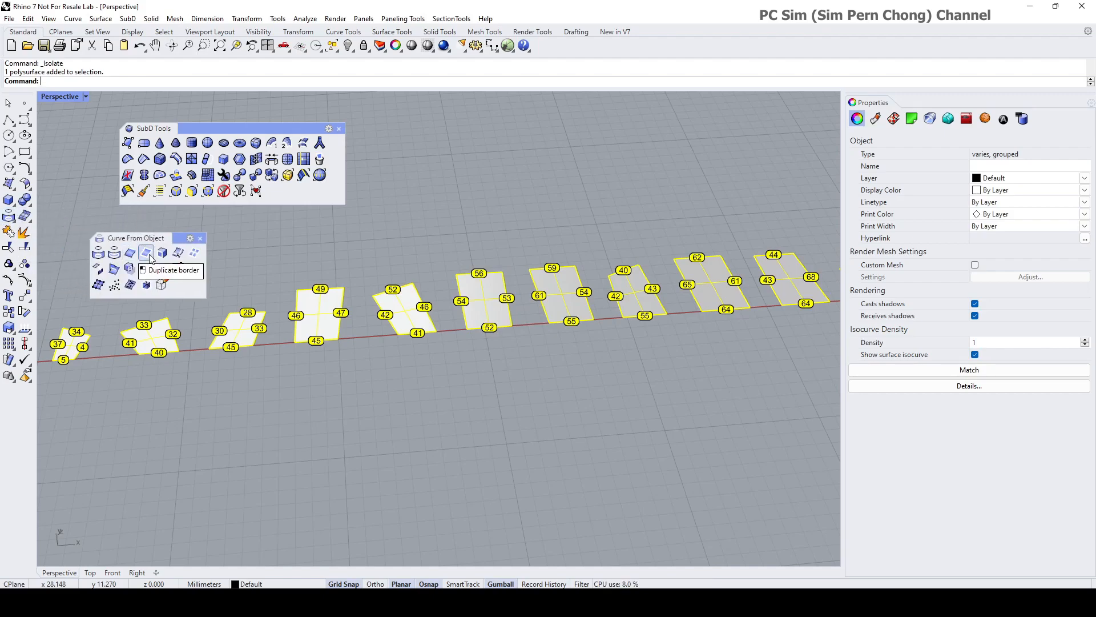
# Step: Extract the 244 closed border curves from all the isolated flat pieces
pyautogui.click(145, 251)
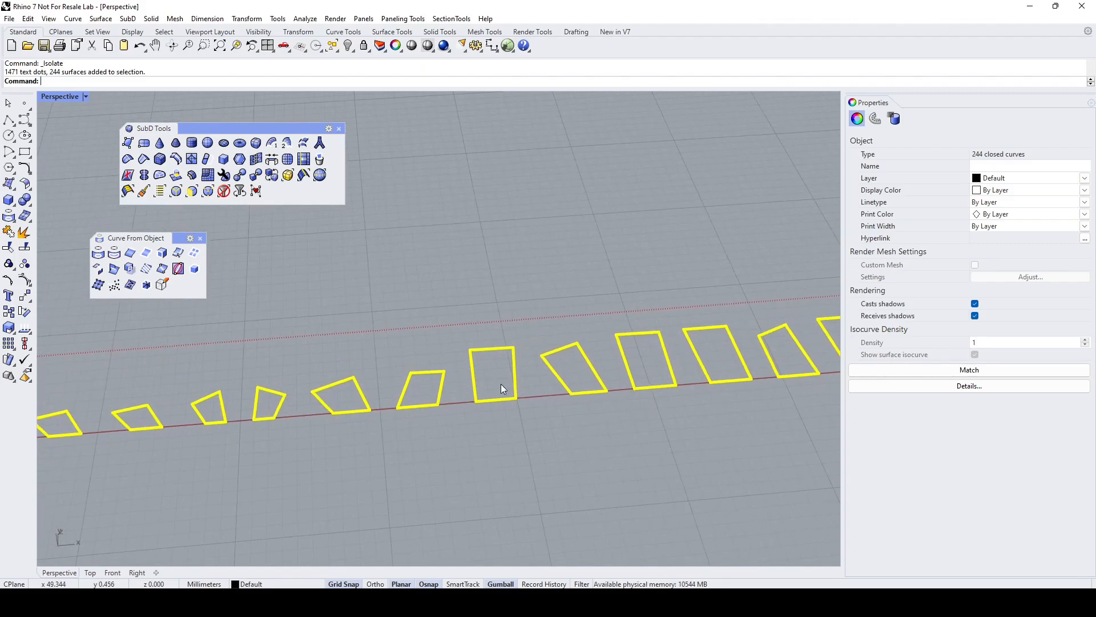
pyautogui.moveTo(530, 363)
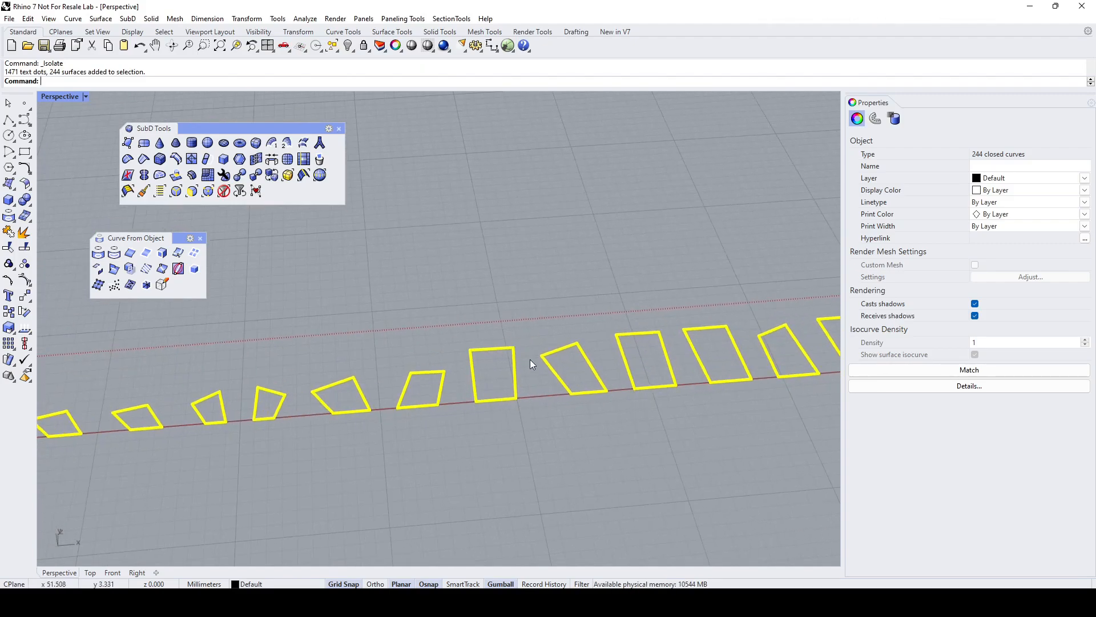